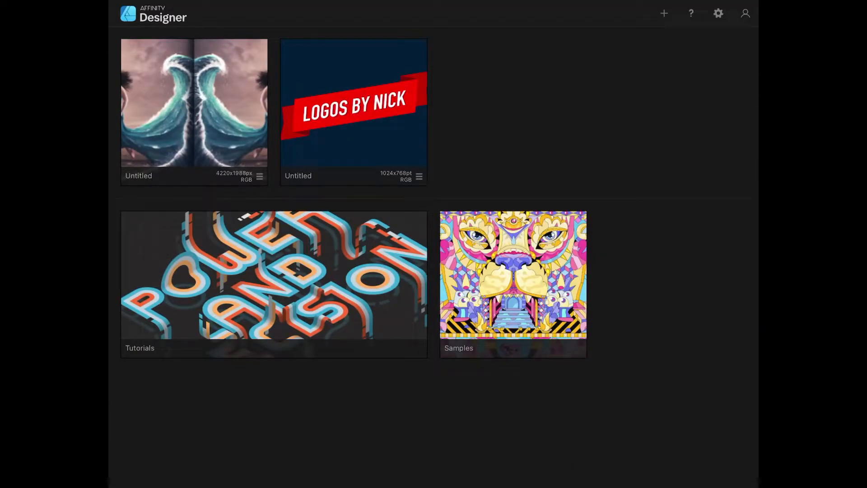
# - Start a new blank document with an empty white canvas
pyautogui.click(664, 13)
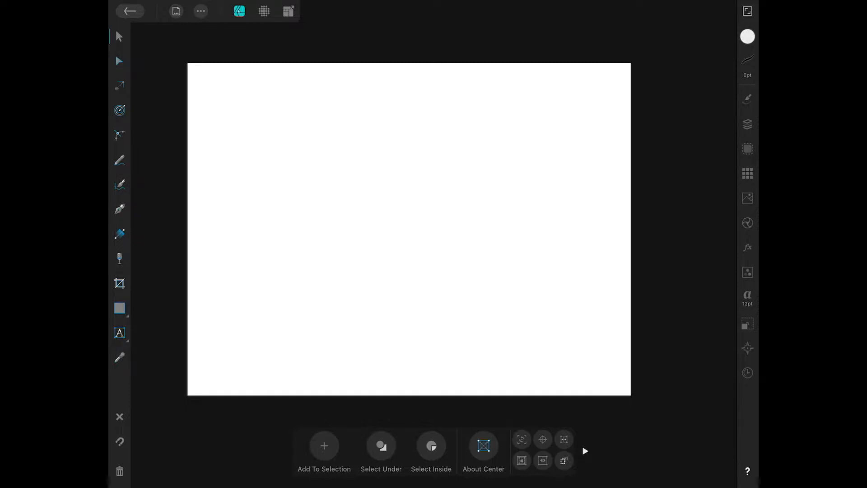
# - Switch to the Pixel Persona with the Paint Brush and reveal its symmetry options
pyautogui.click(264, 12)
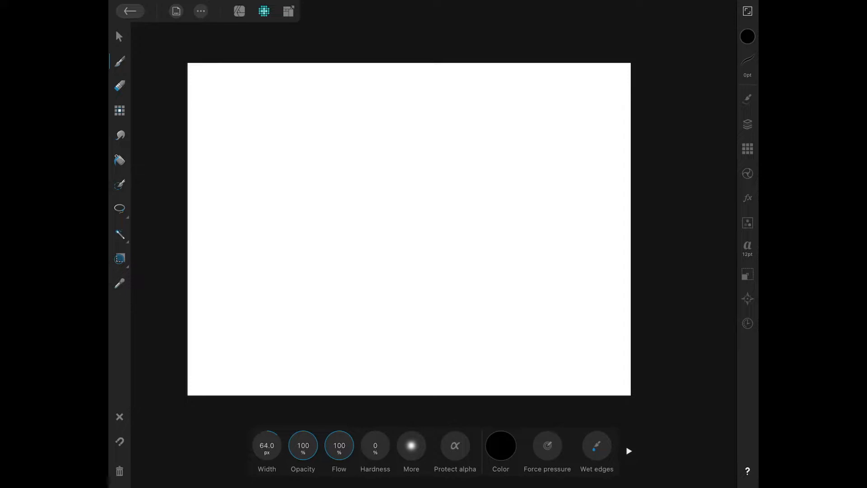
pyautogui.click(631, 462)
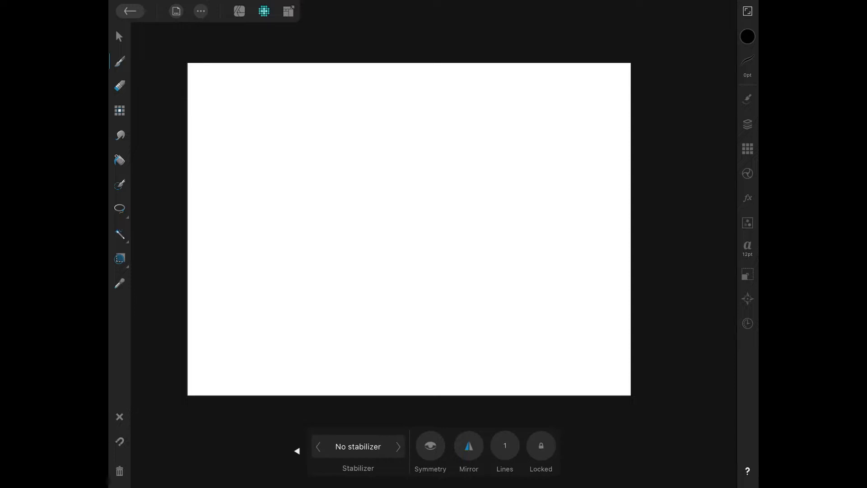
# - Enable Mirror and Symmetry, then paint a black zigzag mirrored across the horizontal line
pyautogui.click(468, 446)
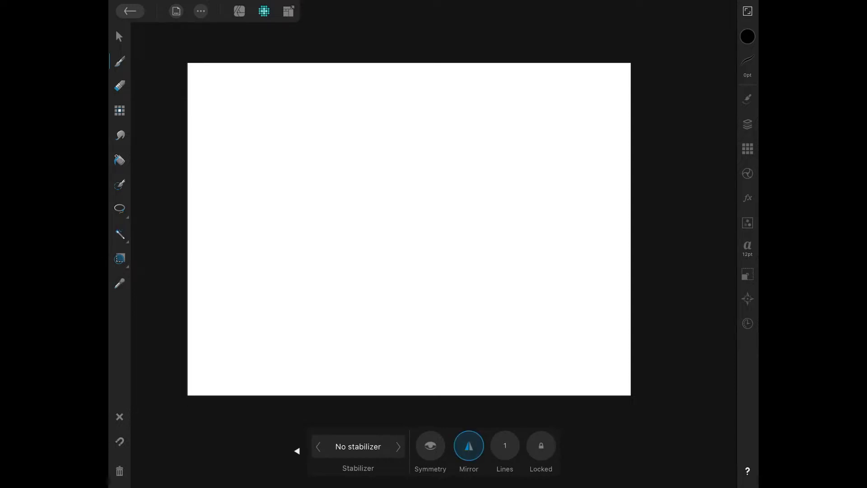
pyautogui.click(430, 445)
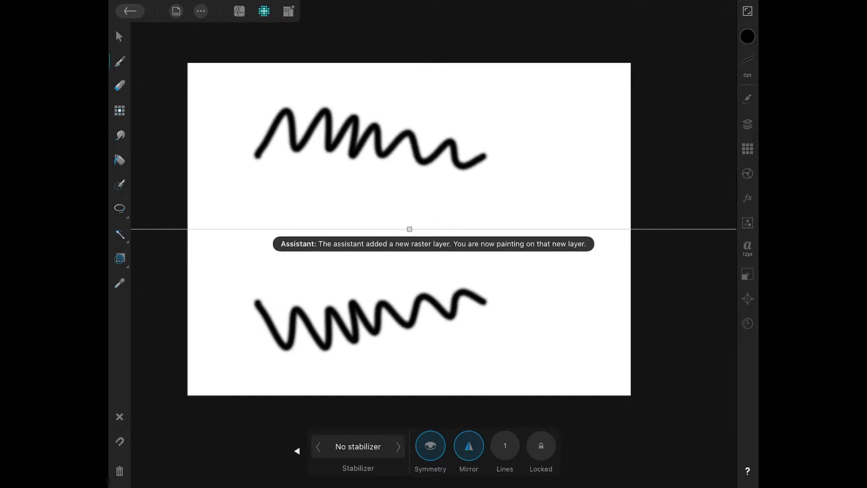
pyautogui.moveTo(481, 161); pyautogui.dragTo(534, 178)
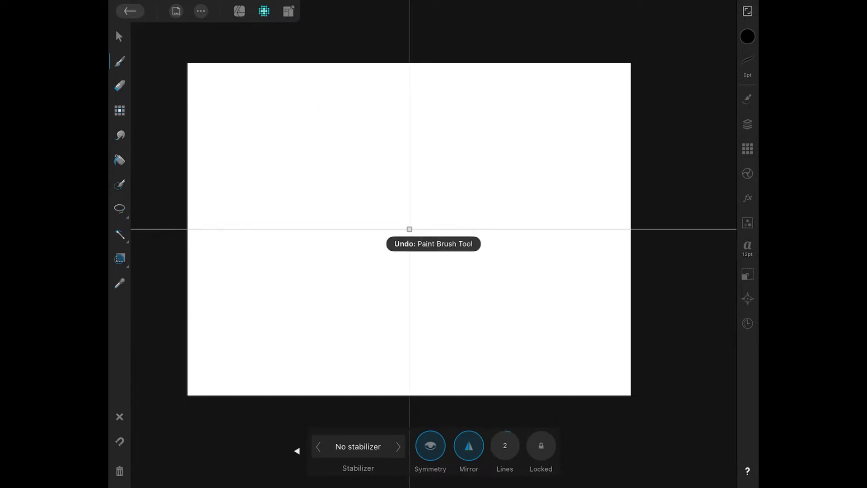
# - Raise the symmetry Lines count so six axes radiate from the canvas centre
pyautogui.click(504, 447)
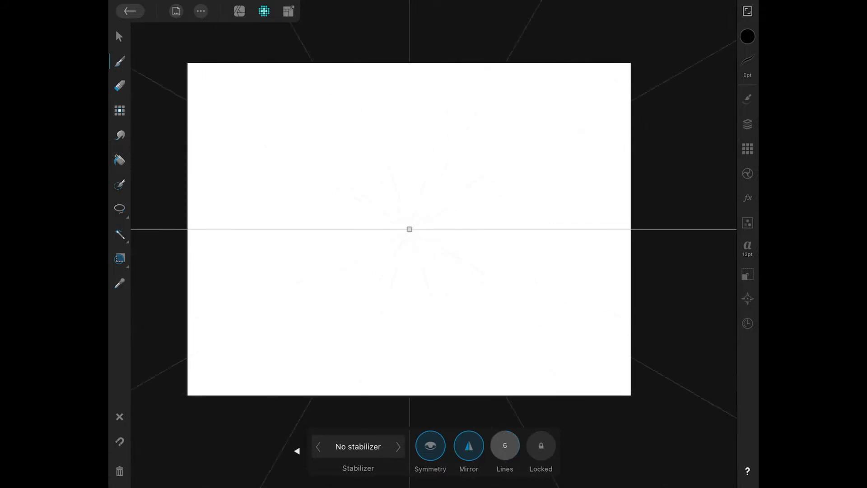
pyautogui.click(505, 446)
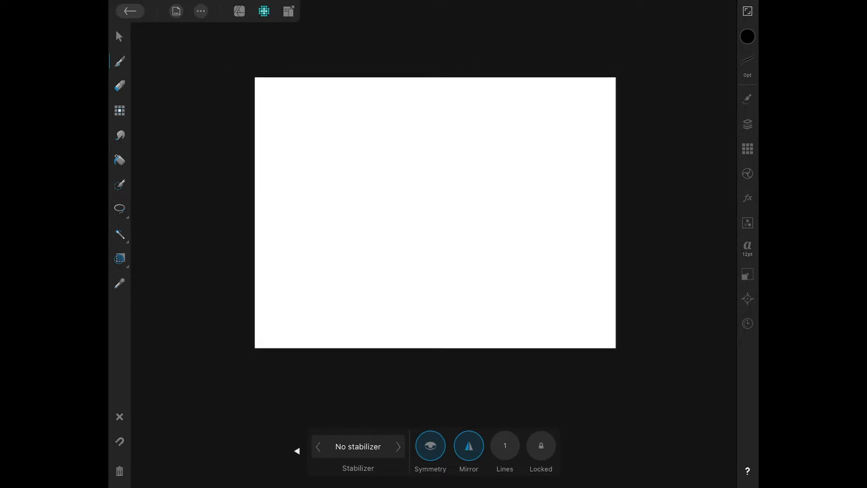
# - Return to a single symmetry line running vertically over the canvas
pyautogui.click(431, 446)
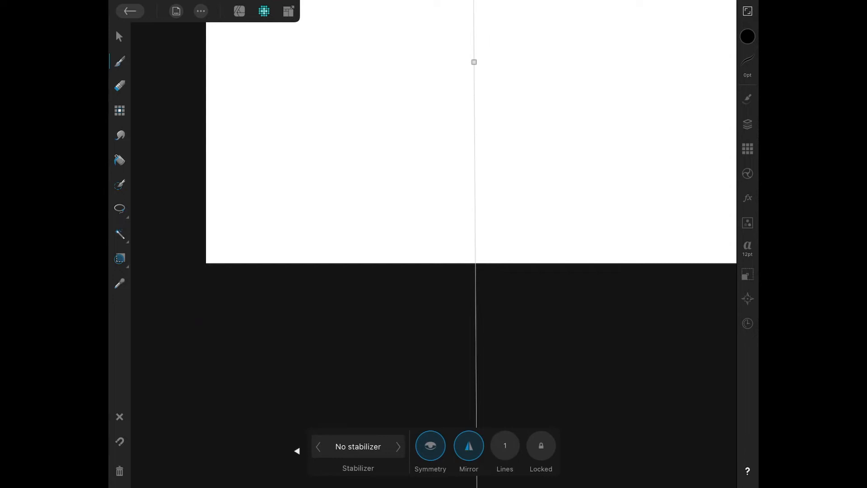
# - Add a vertical guide at 512 pt through the canvas centre via Document > Guides
pyautogui.click(177, 11)
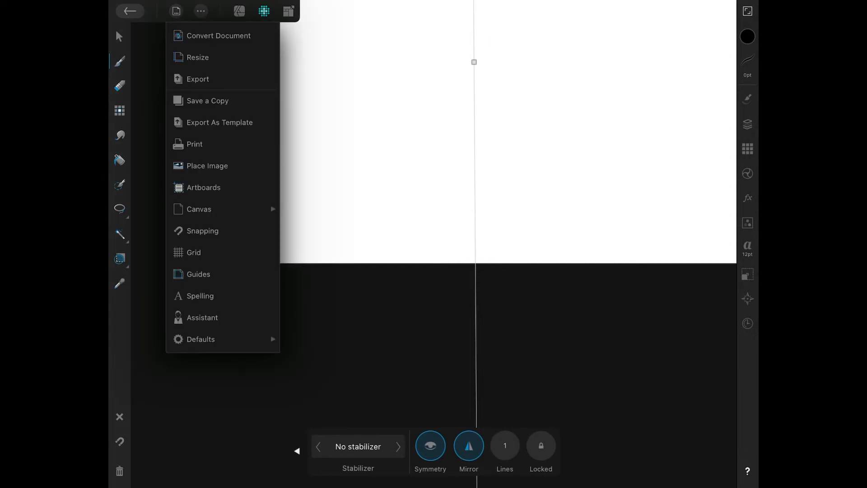
pyautogui.click(199, 275)
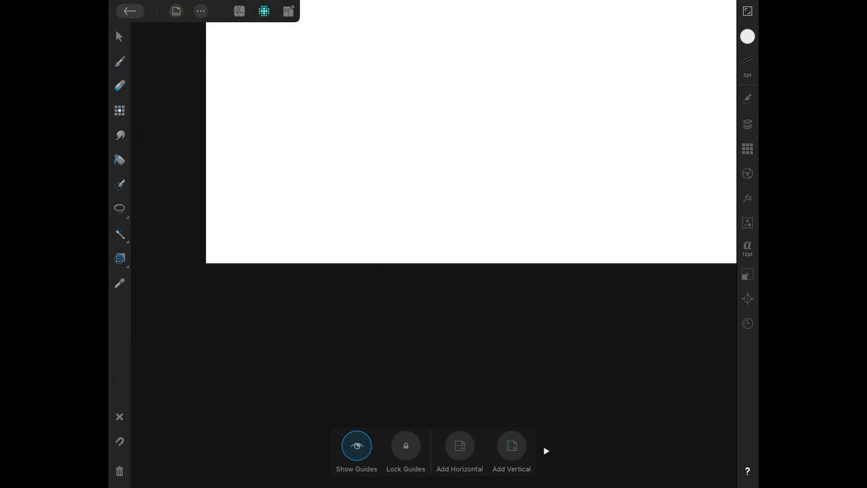
pyautogui.click(511, 446)
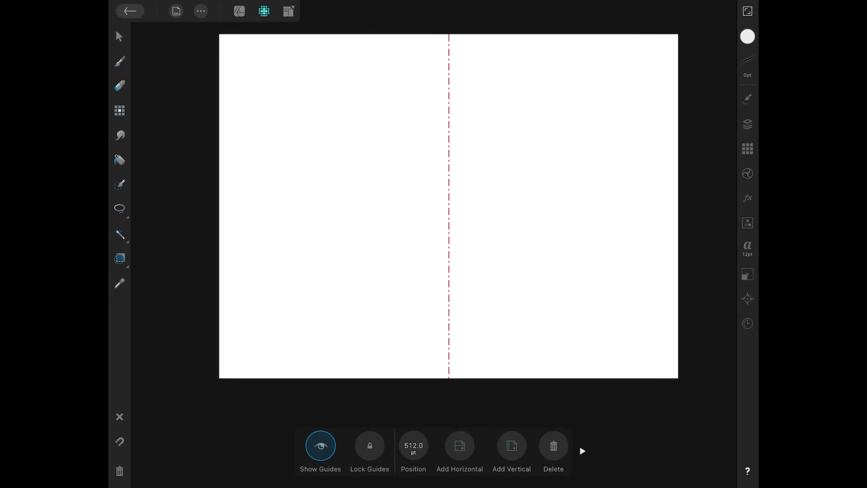
# - Paint one eye and half a smile so a full smiley mirrors across the vertical line
pyautogui.click(119, 61)
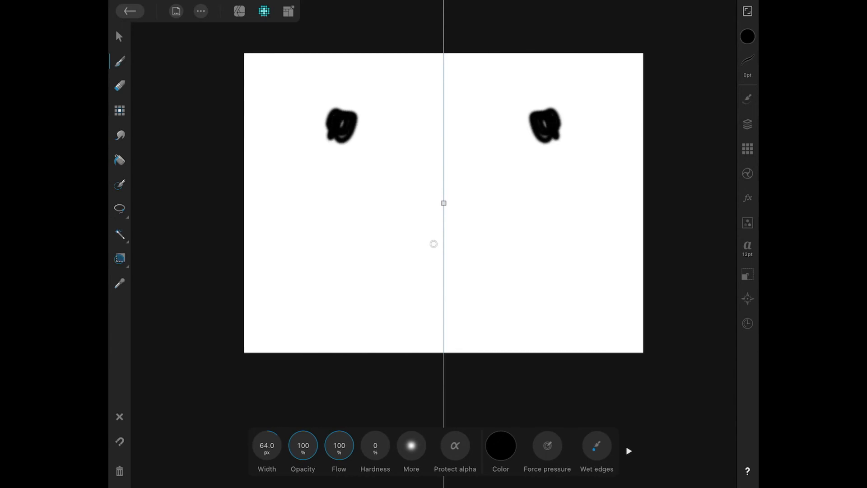
pyautogui.moveTo(296, 199); pyautogui.dragTo(590, 199)
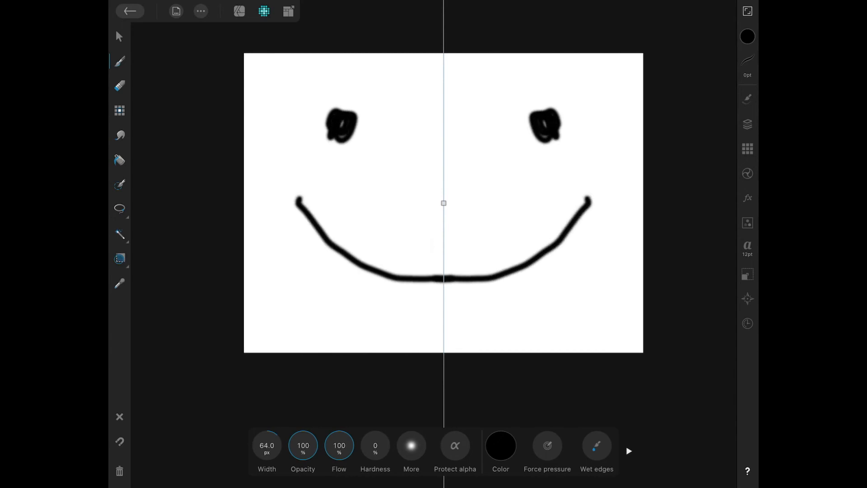